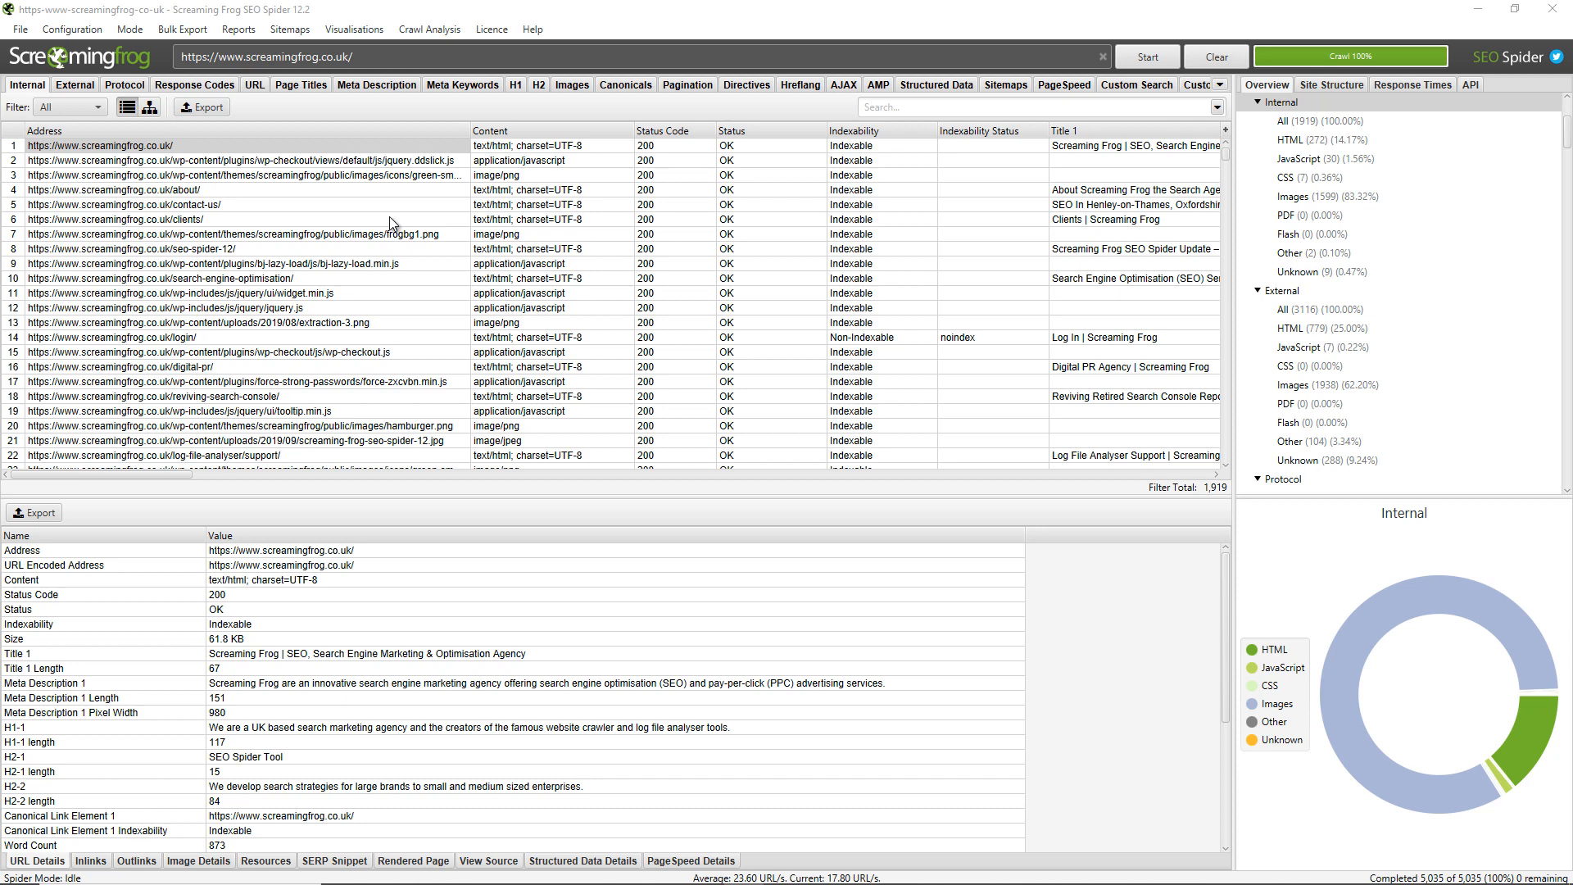
pyautogui.moveTo(203, 254)
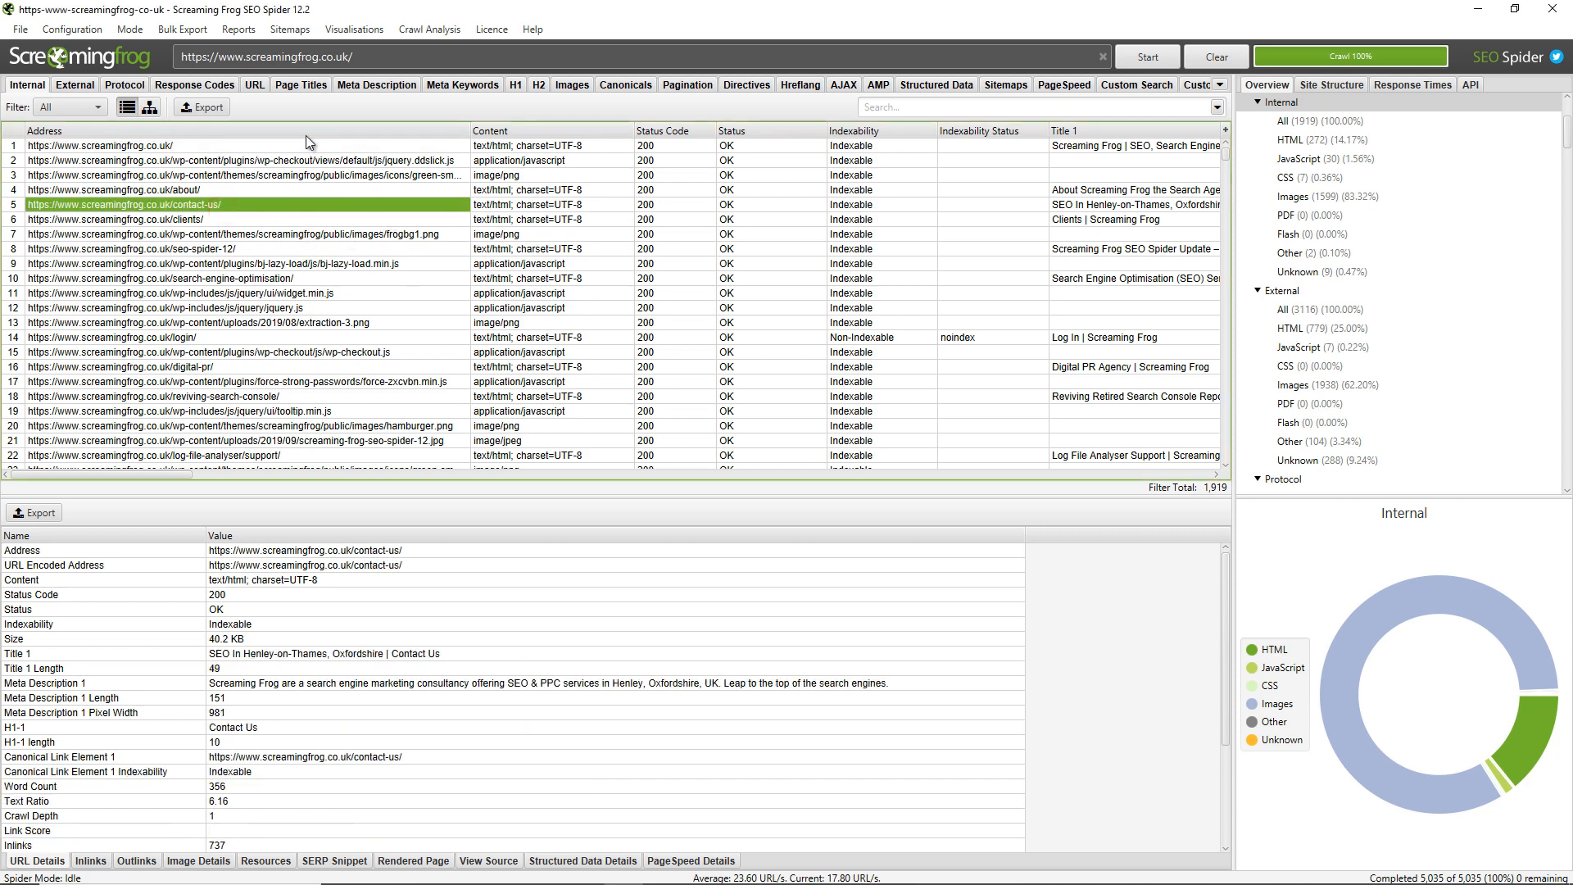
pyautogui.click(301, 85)
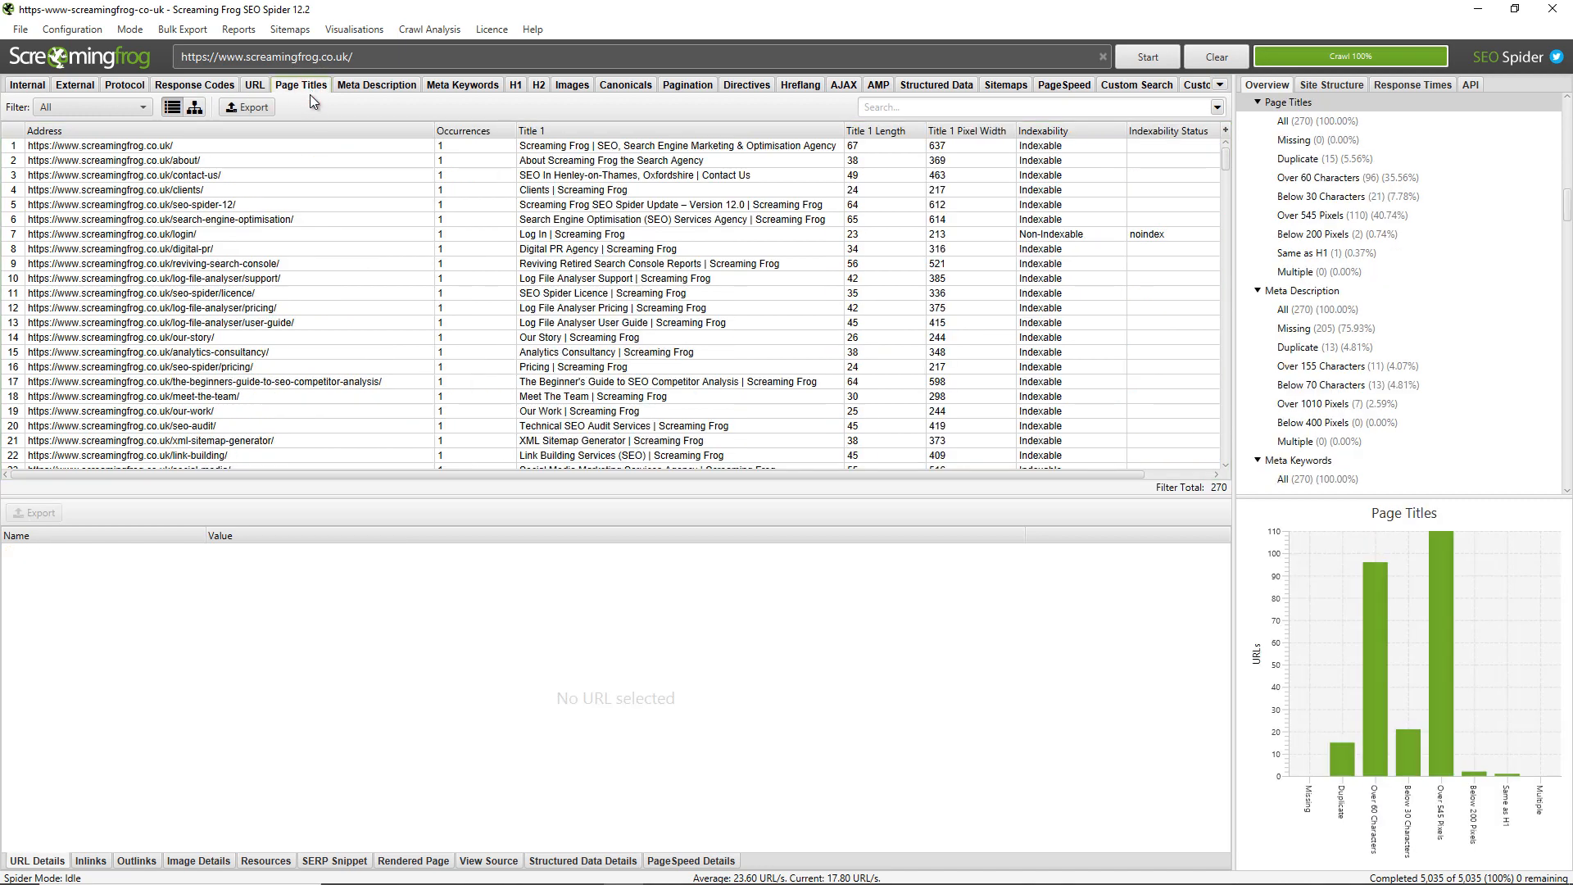
pyautogui.moveTo(264, 115)
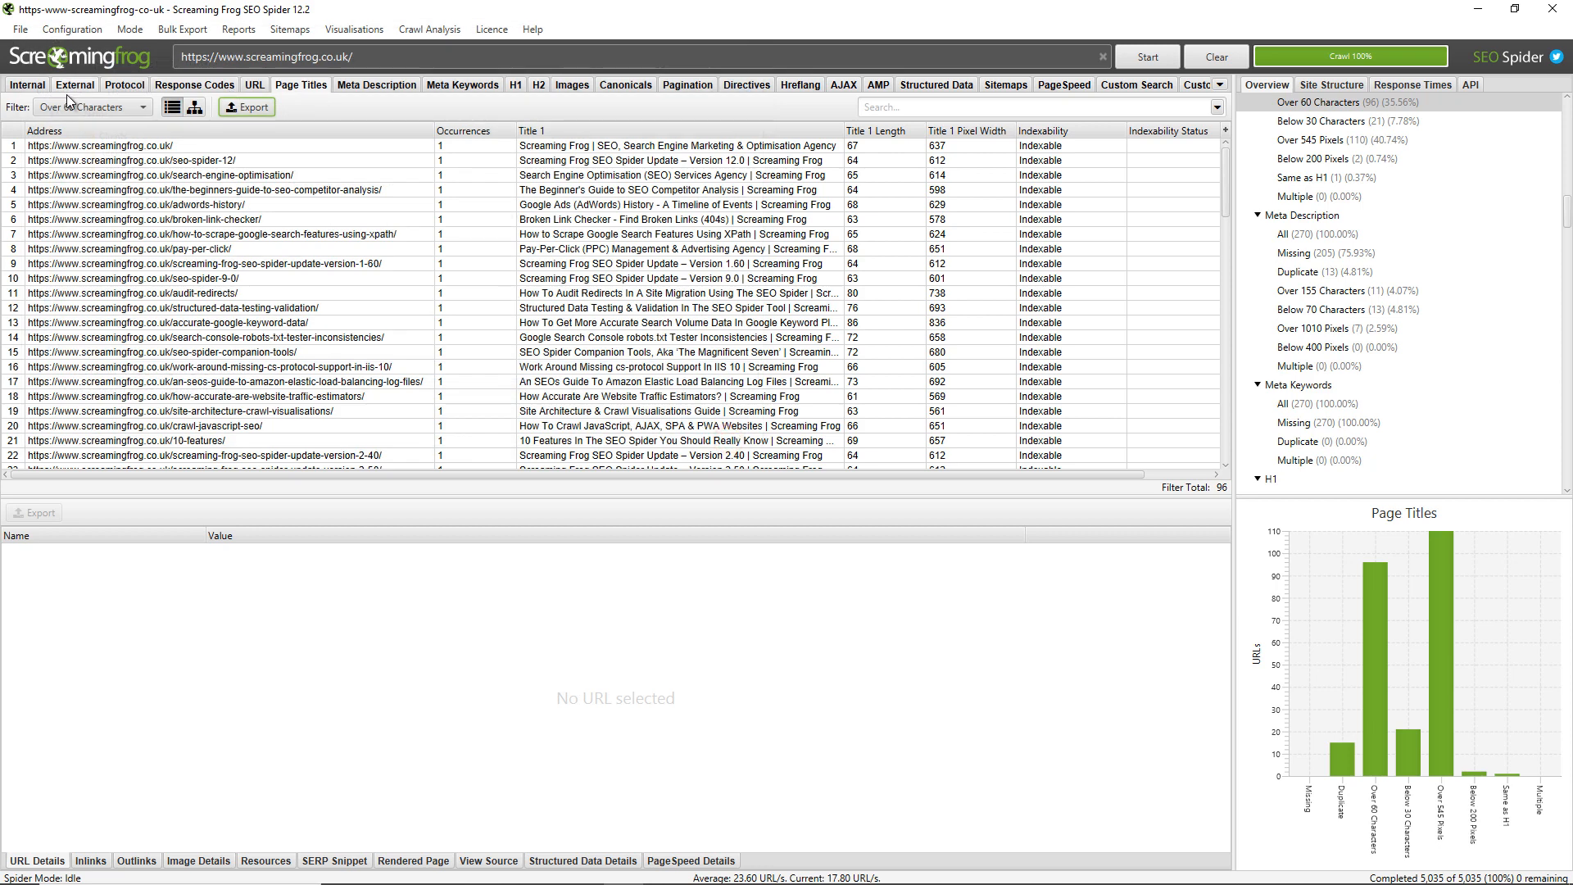
pyautogui.click(25, 82)
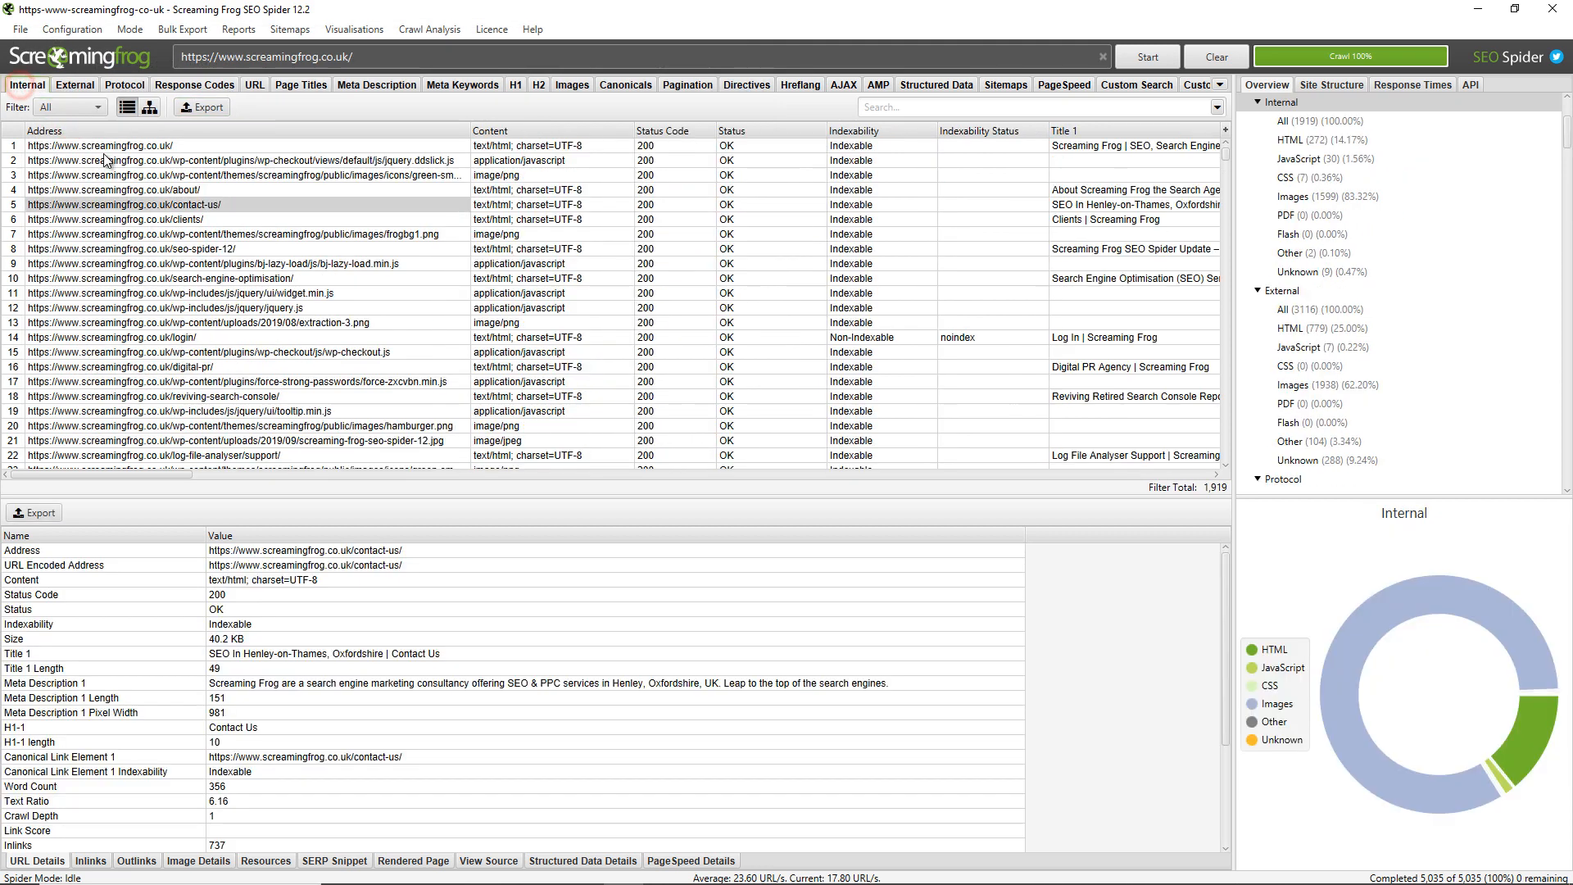
# Step: Select the homepage row and show its Inlinks in the lower pane
pyautogui.click(98, 144)
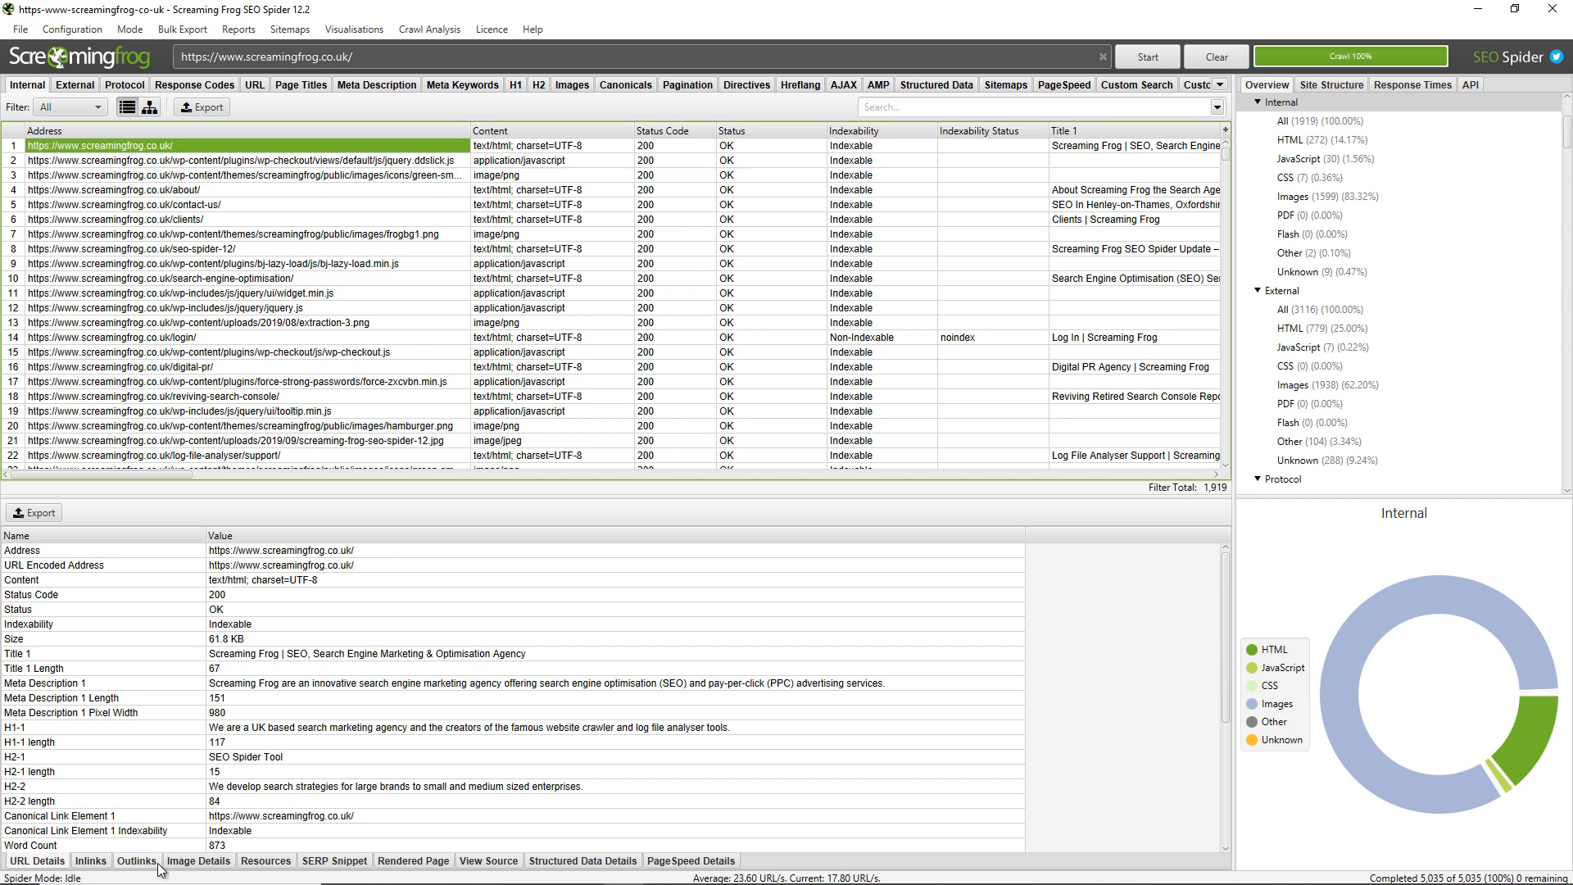
pyautogui.click(89, 860)
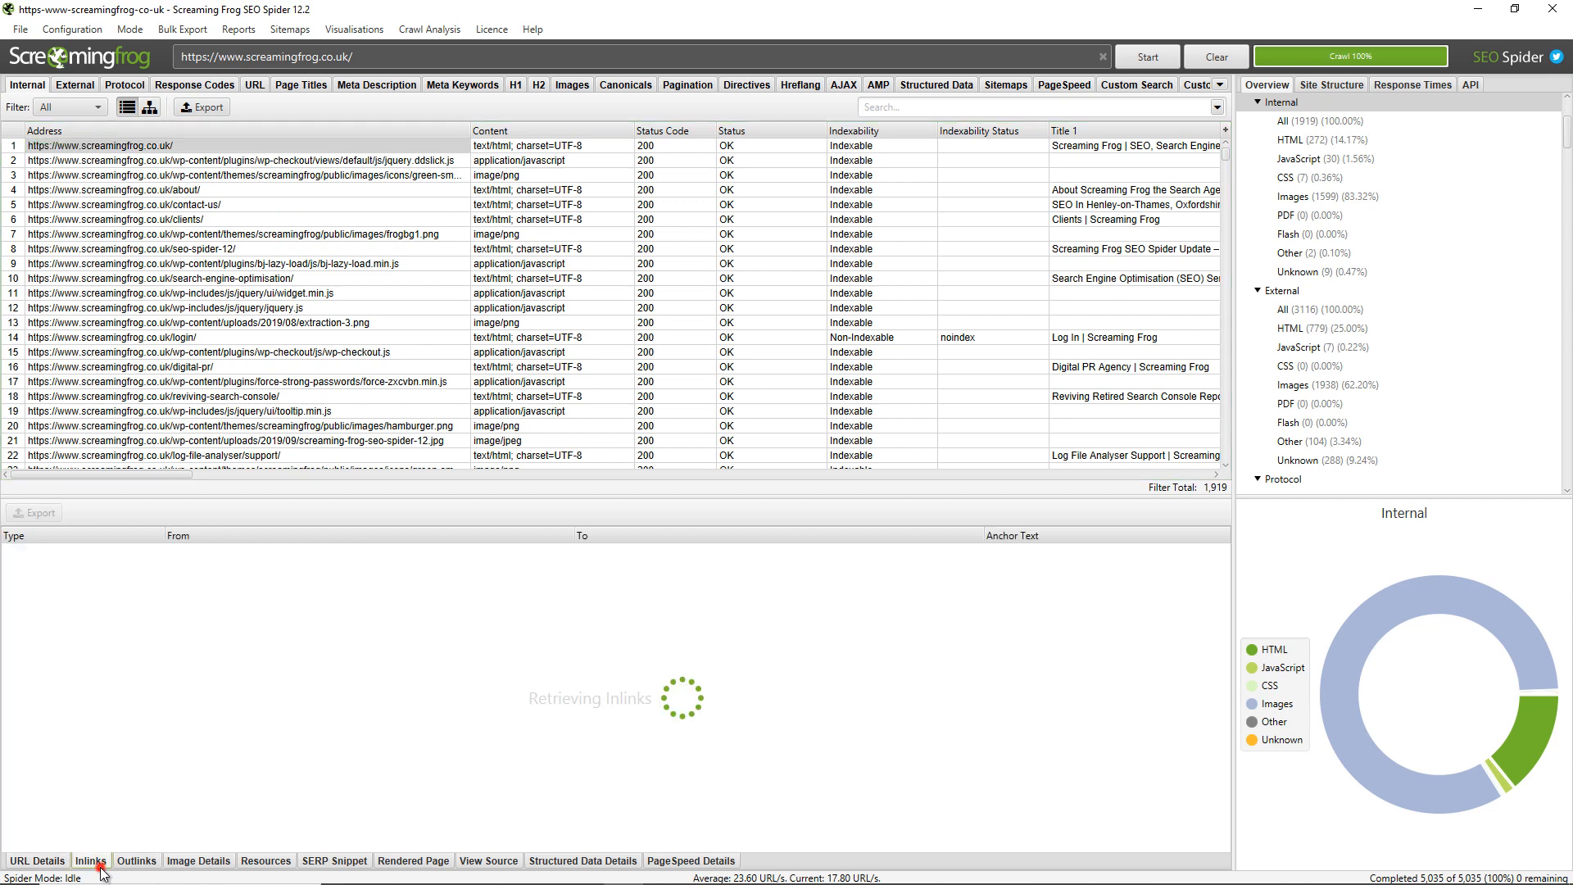
pyautogui.click(91, 860)
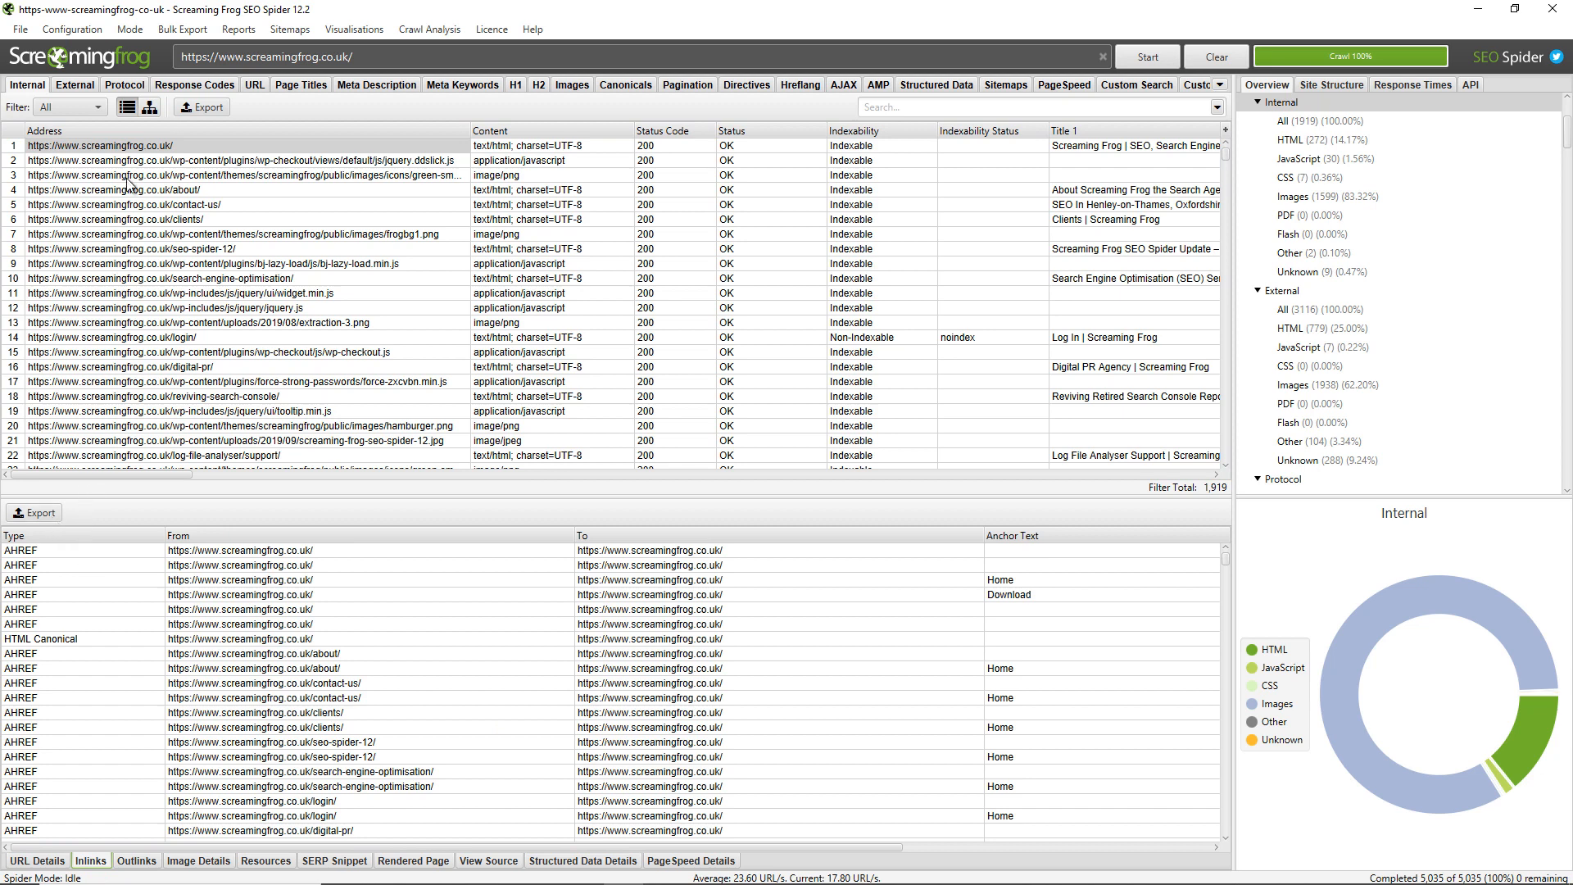
# Step: Choose Export > Inlinks from the context menu for the selected URLs
pyautogui.rightClick(112, 144)
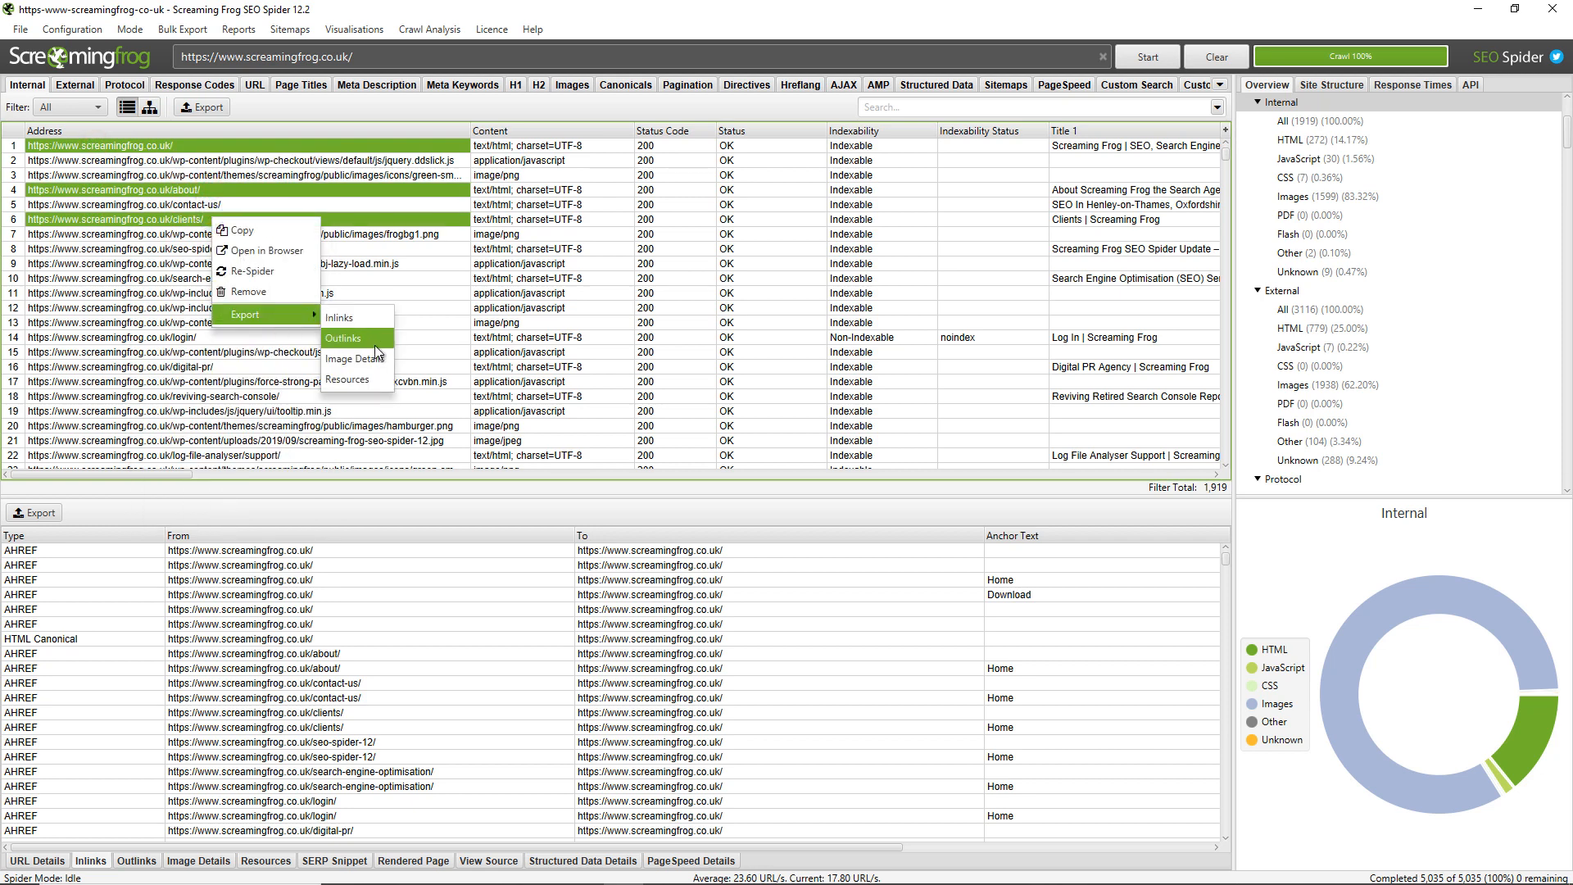
pyautogui.moveTo(370, 322)
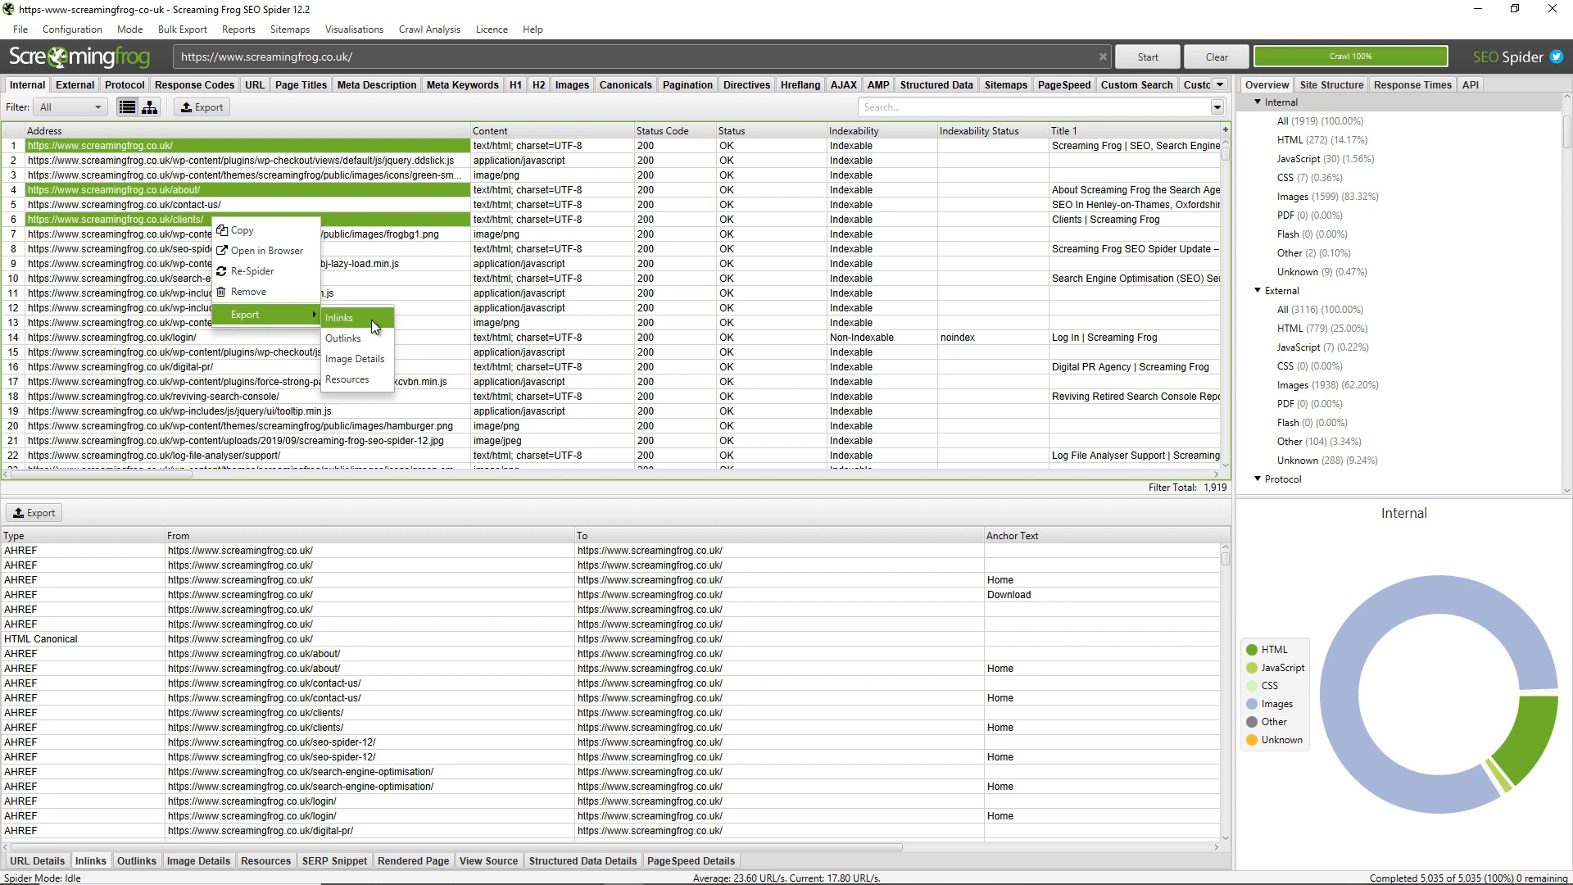
pyautogui.click(339, 318)
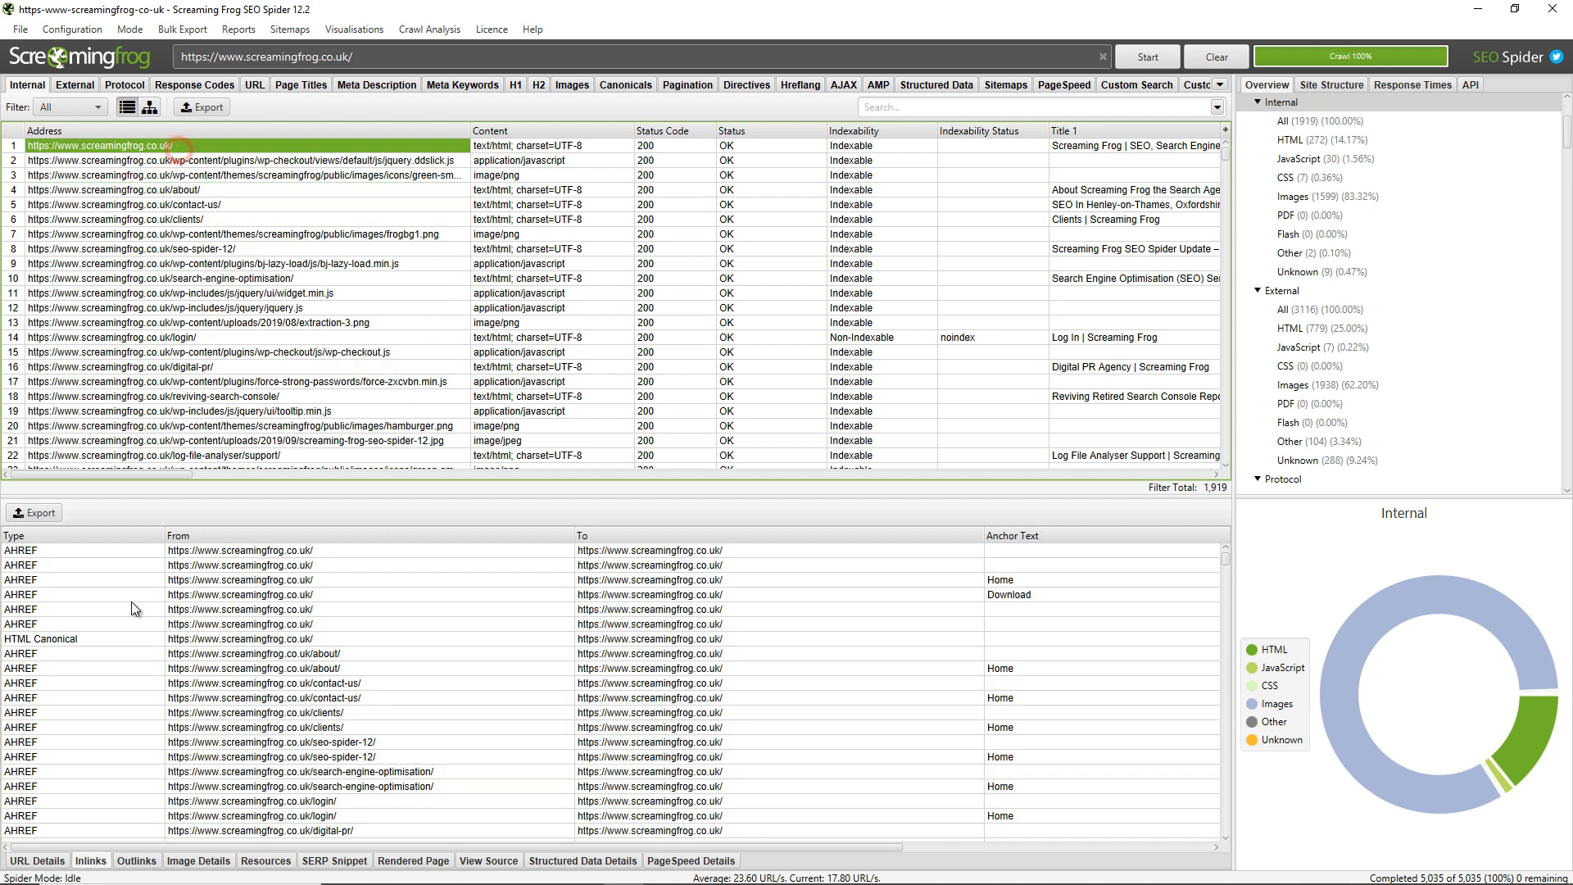
# Step: Switch the lower pane back to URL Details for the homepage
pyautogui.click(35, 860)
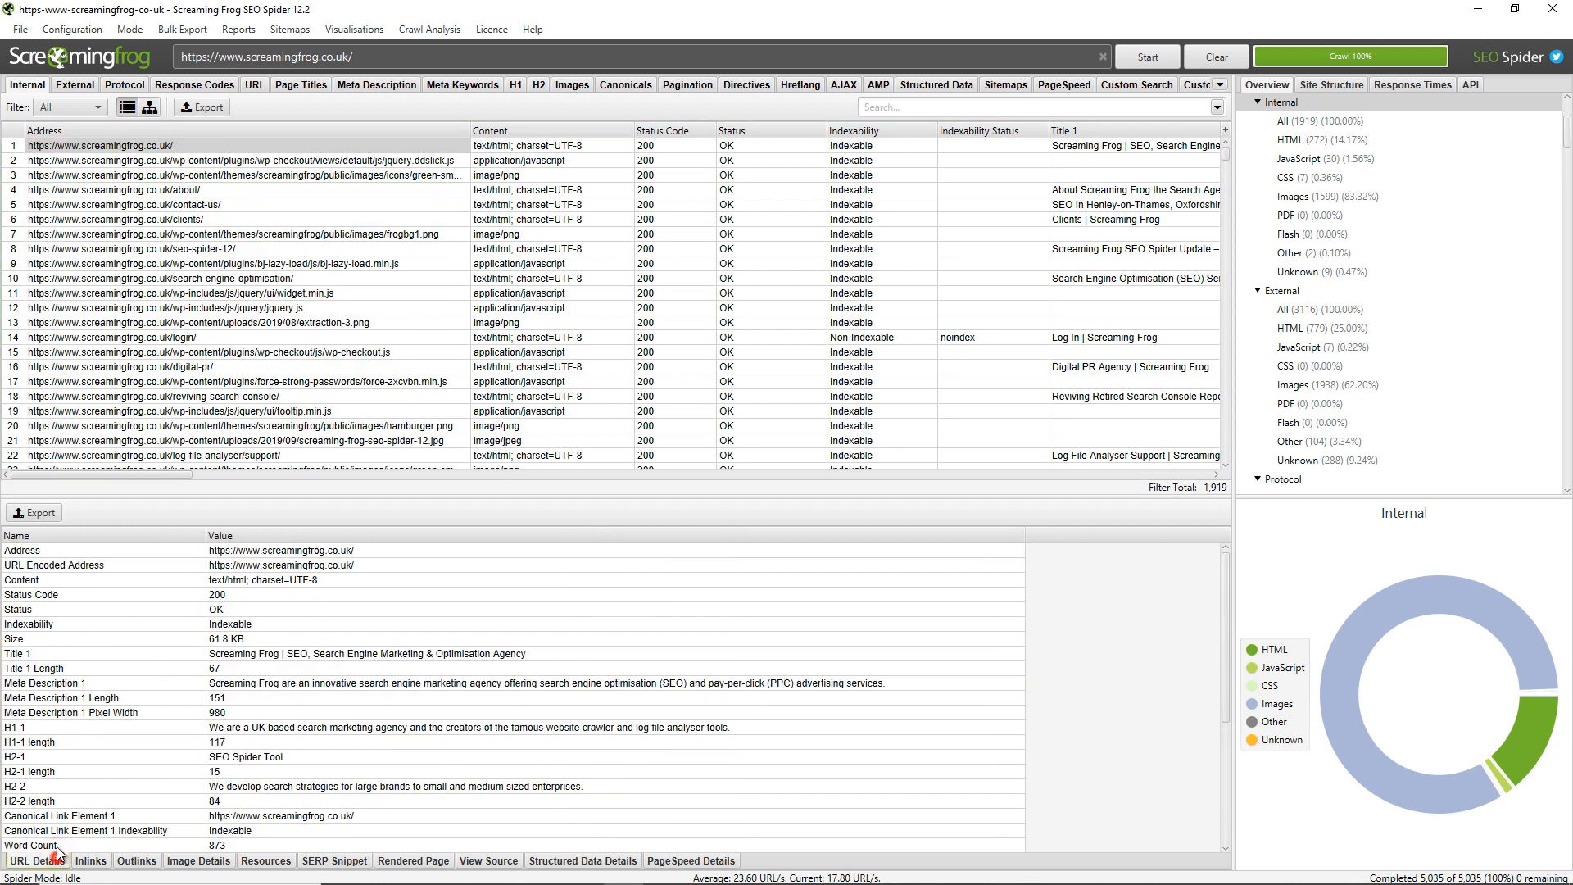
pyautogui.click(181, 30)
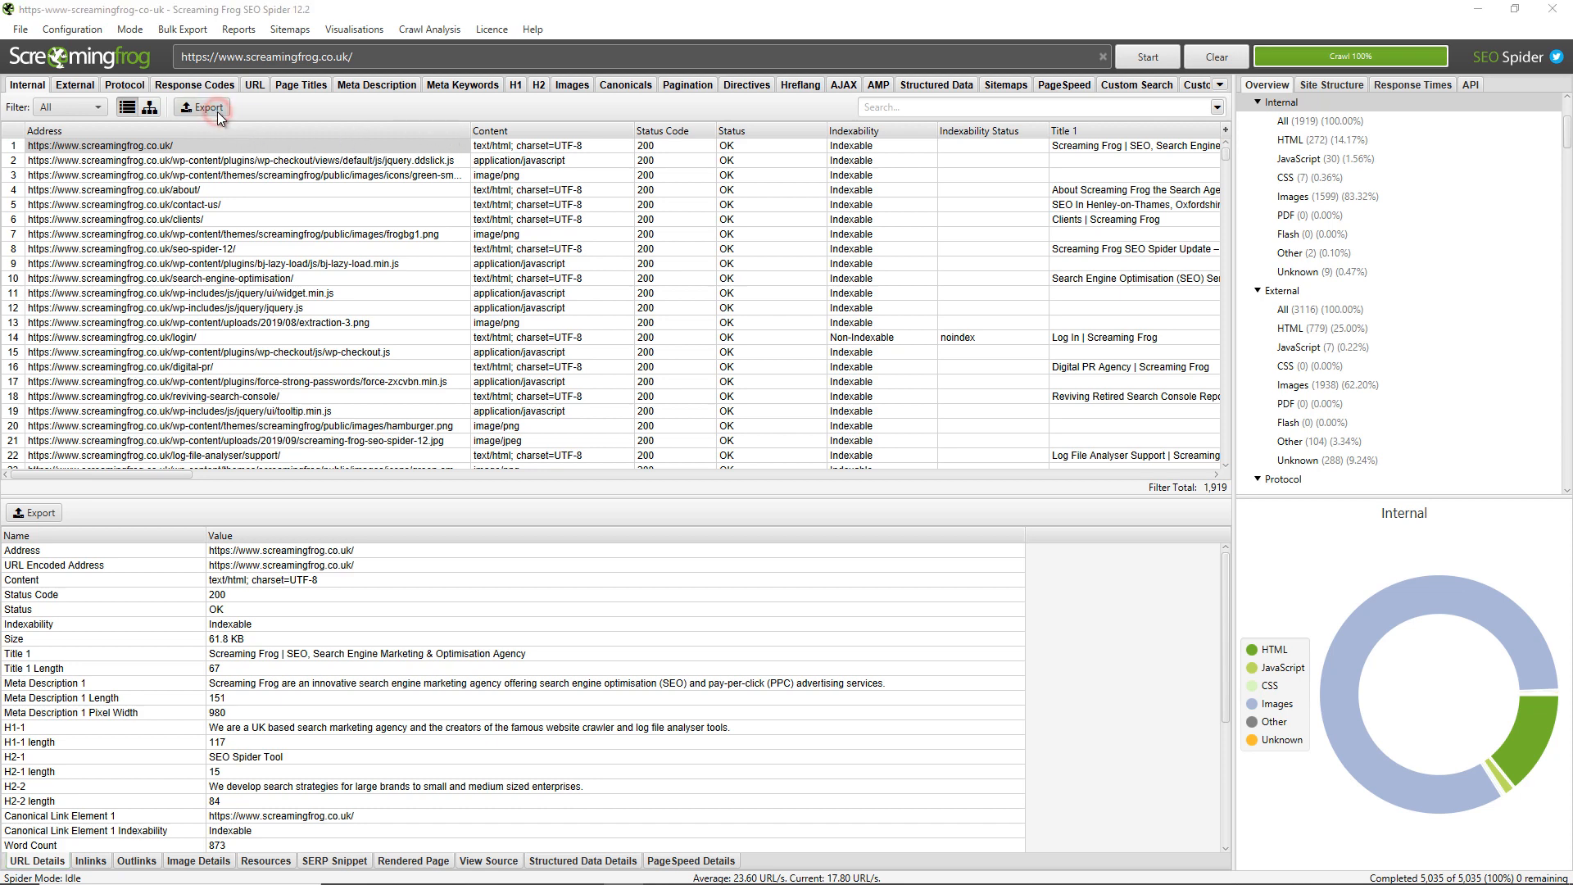
pyautogui.click(203, 108)
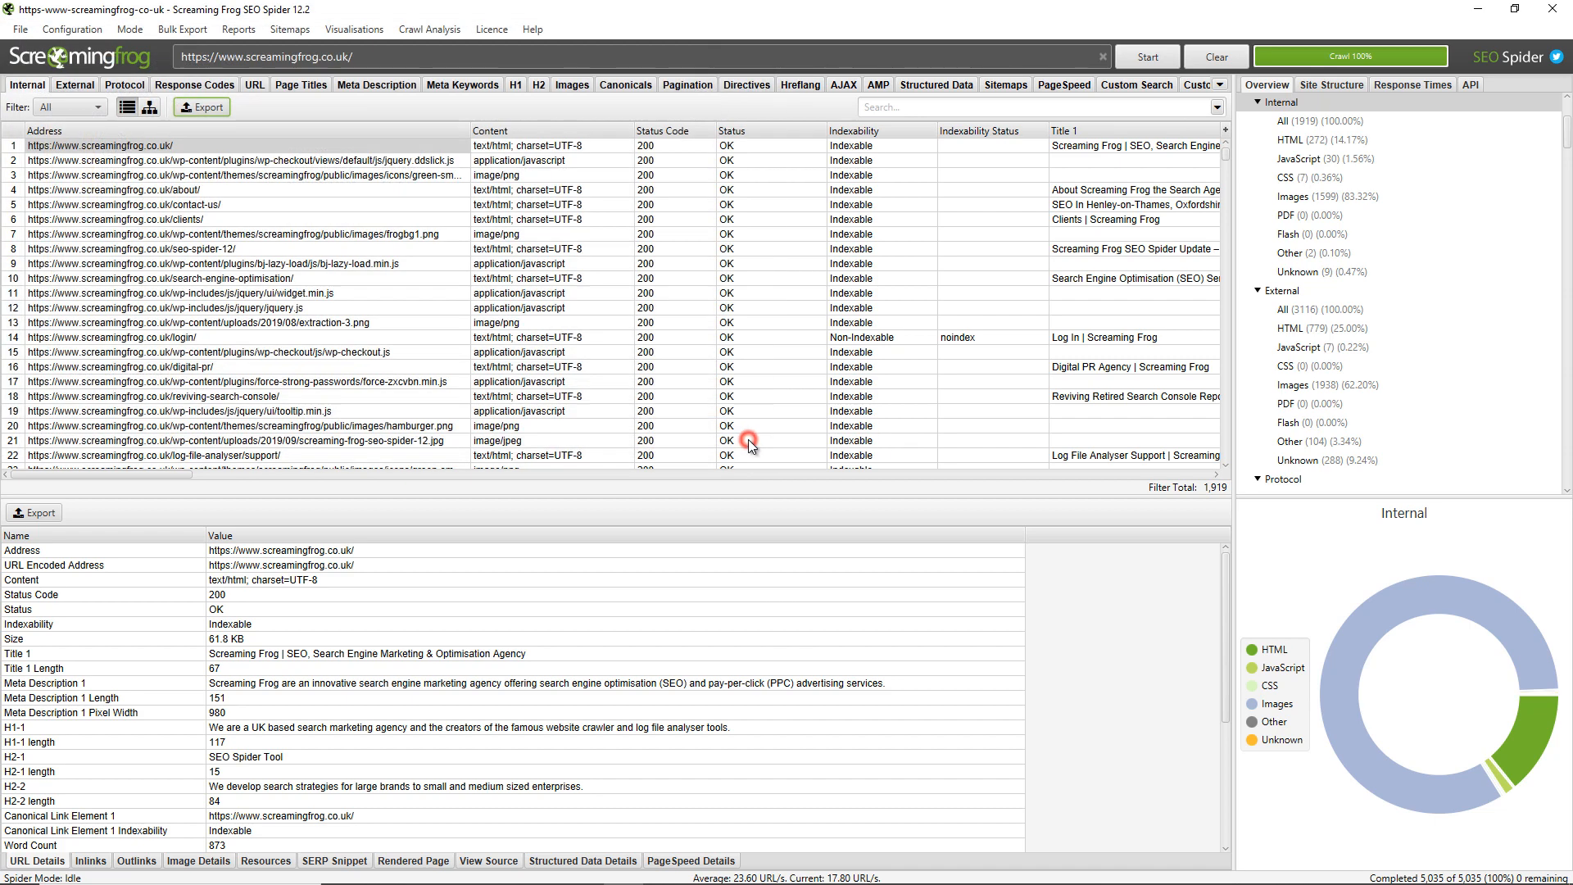
pyautogui.moveTo(1183, 460)
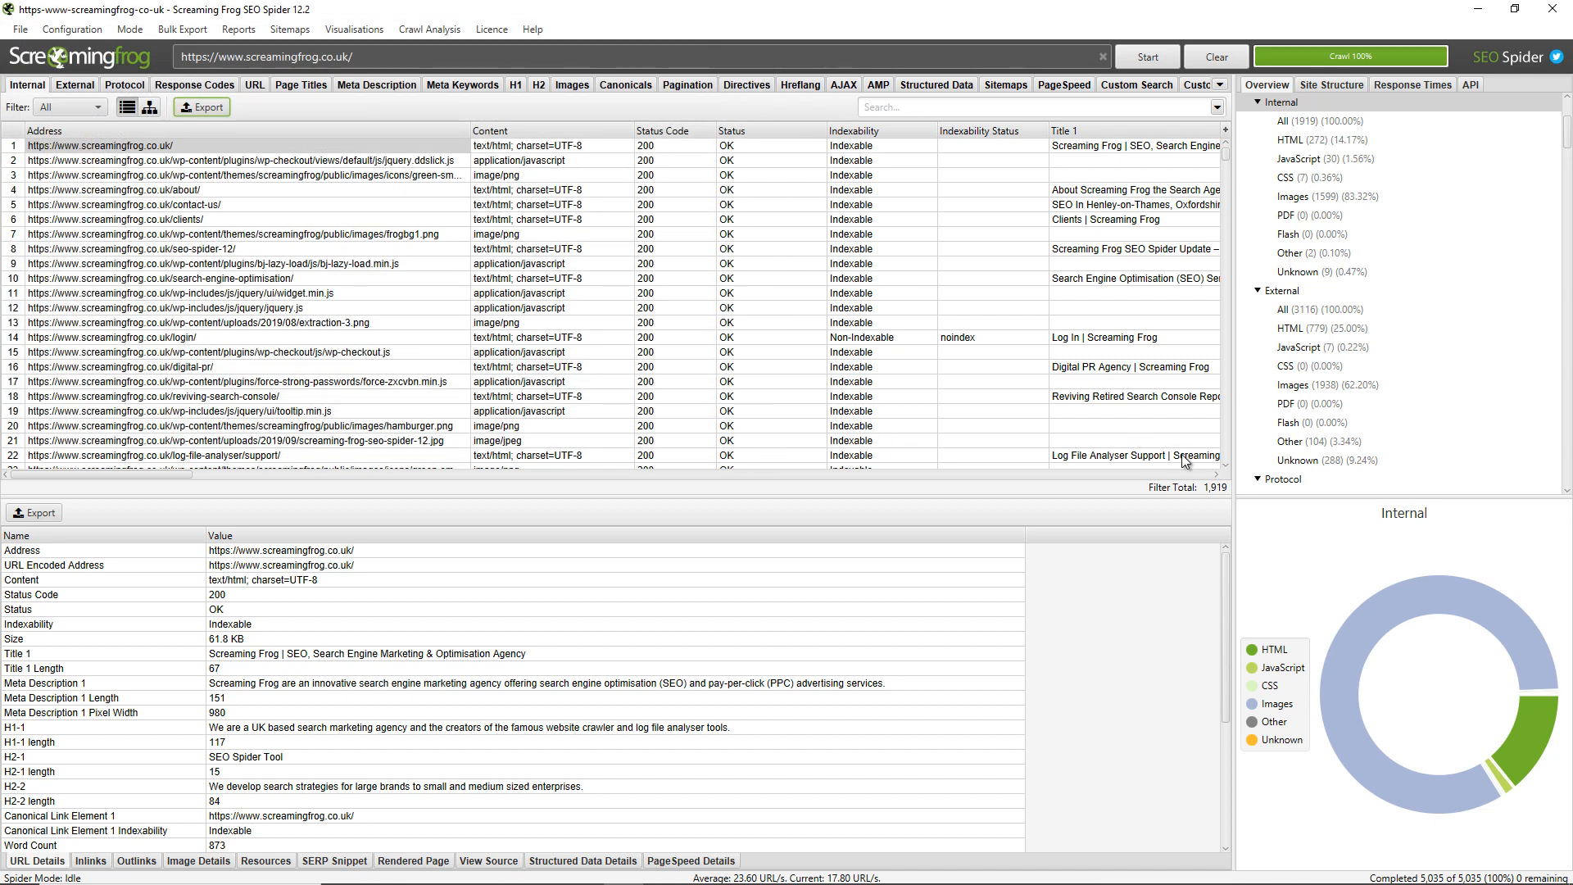